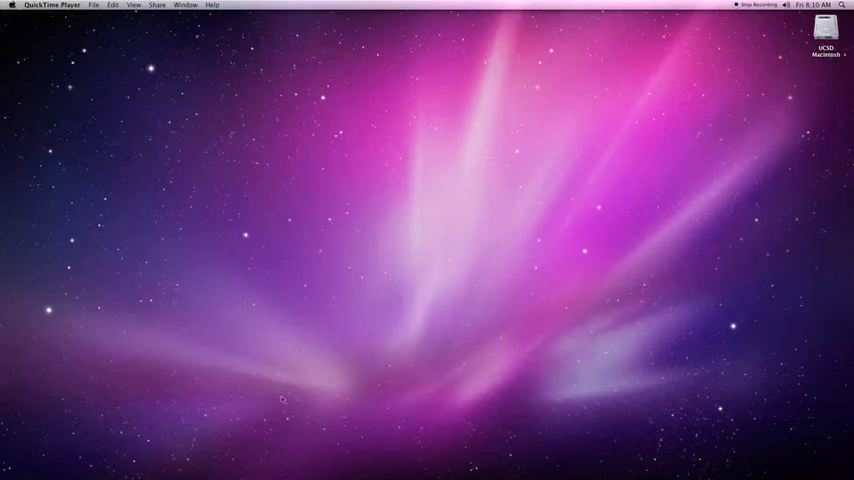
Launch Safari and load virtuallab.ucsd.edu, reaching the VMware View Portal page.
left_click(346, 452)
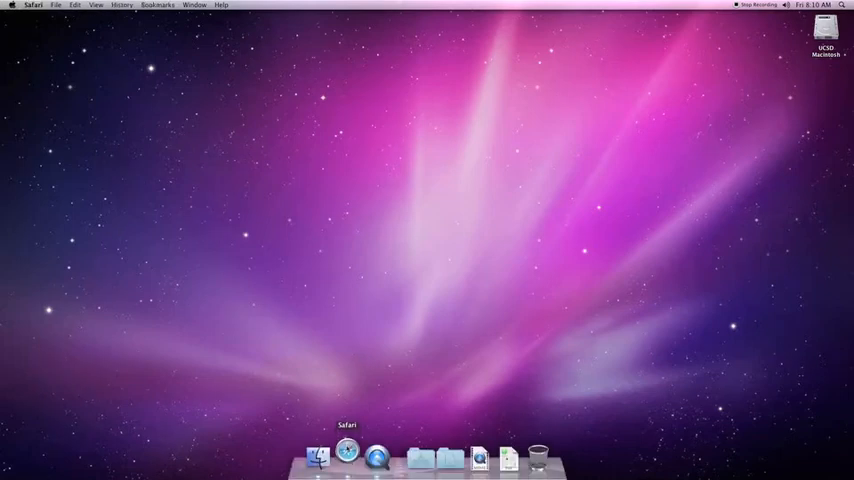
left_click(344, 464)
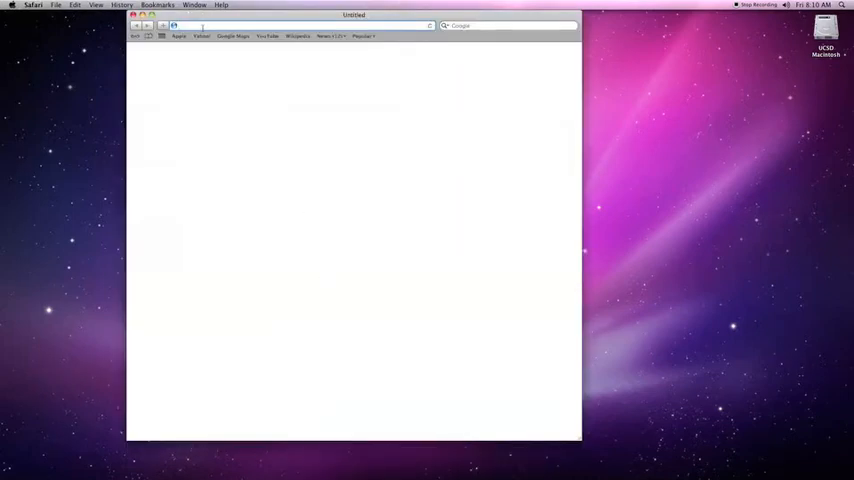
type("wiri")
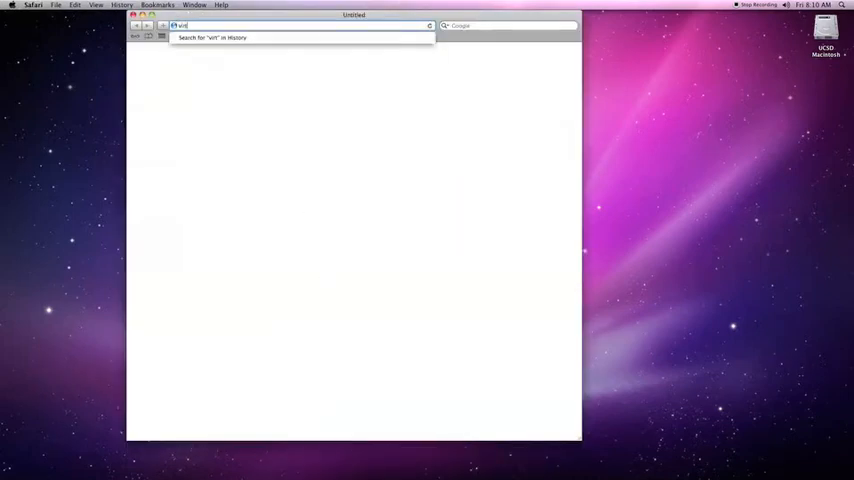
type("virtuallab.ucsd.ed")
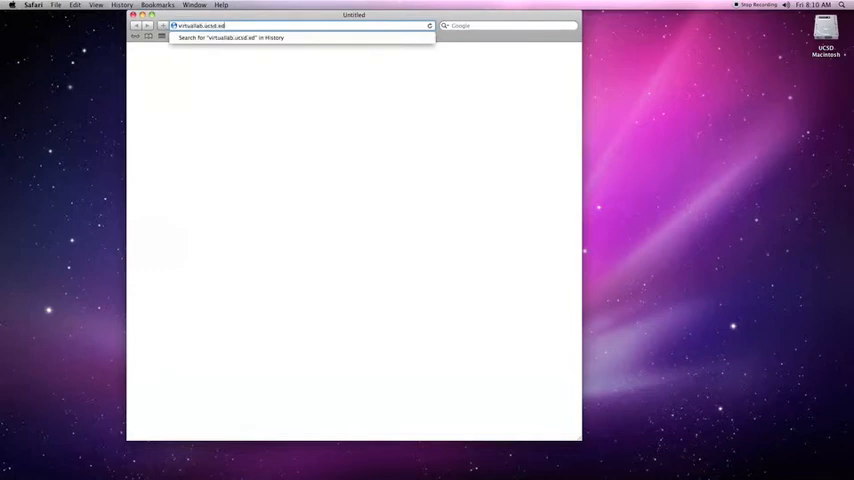
key("Return")
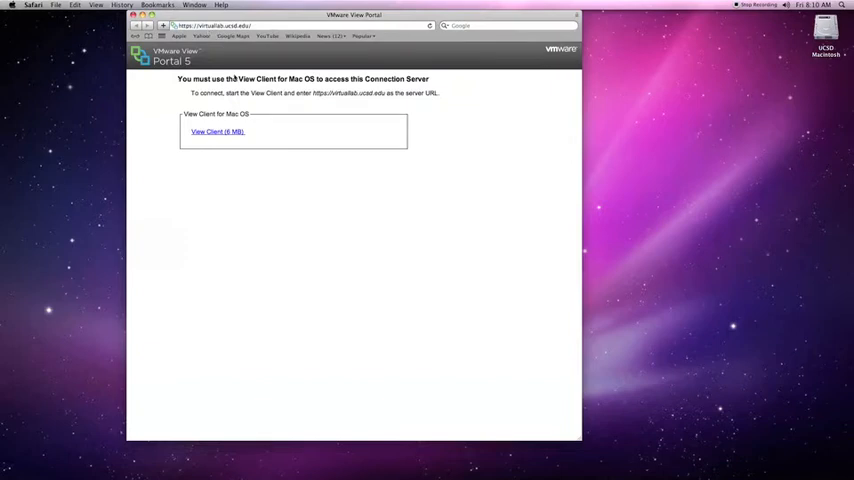
Download the 'View Client (4 MB)' for Mac and open the downloaded .dmg.
left_click(204, 132)
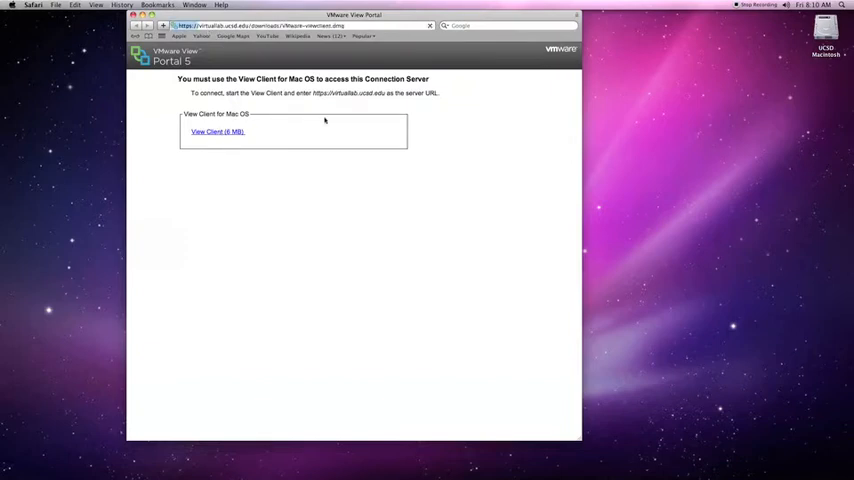
left_click(216, 132)
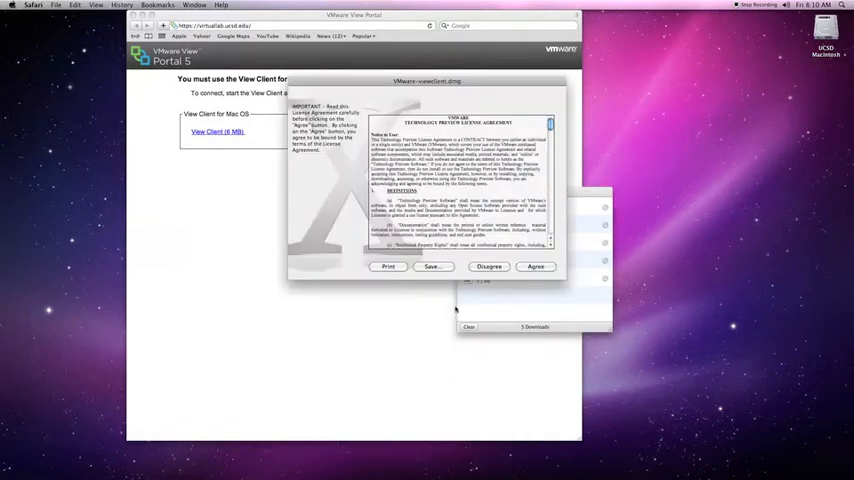
Agree to the license and bring up the Applications folder for installing the client.
left_click(536, 266)
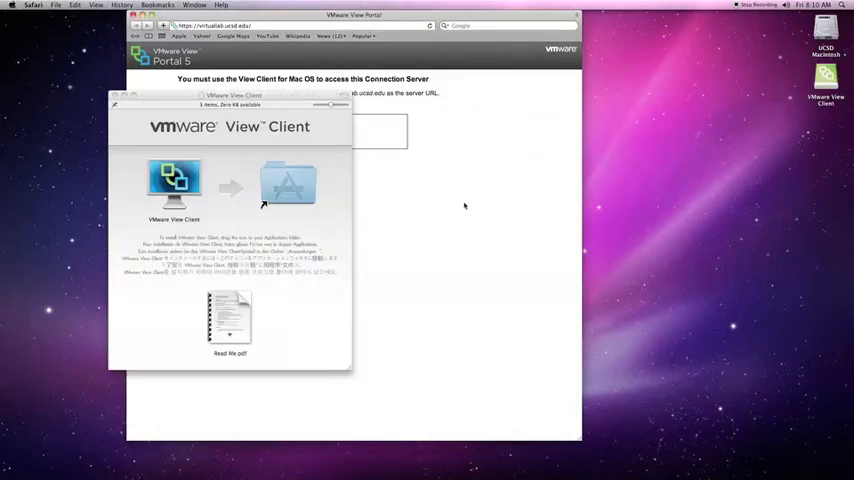
left_click(172, 176)
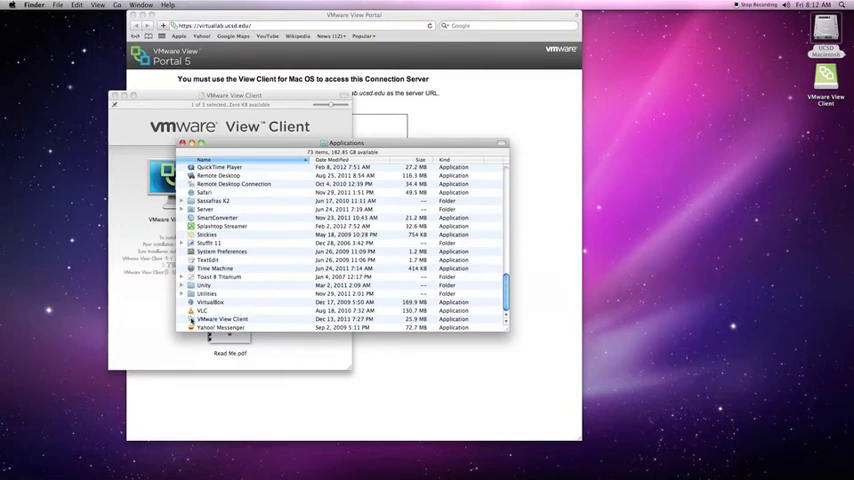
Launch VMware View Client from Applications, reaching its Add Server screen.
double_click(222, 318)
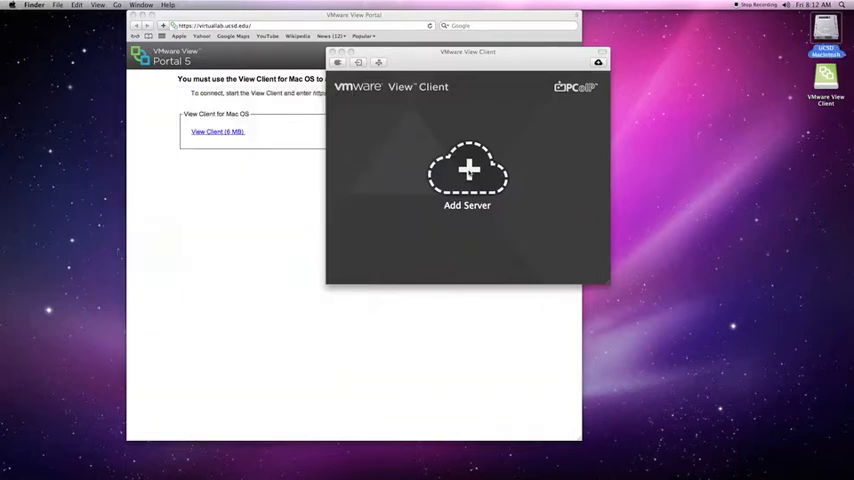
Add server virtuallab.ucsd.edu and sign in as vmdemo with its password.
left_click(468, 172)
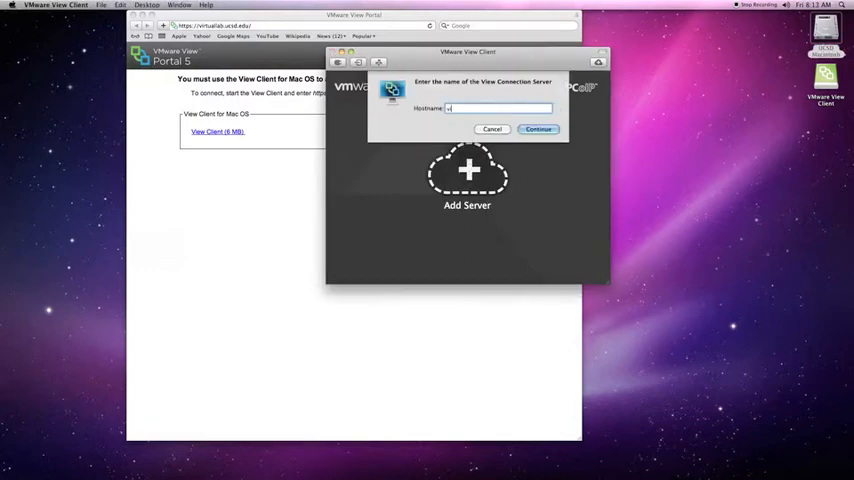
type("virtuallab.ucsd.edu")
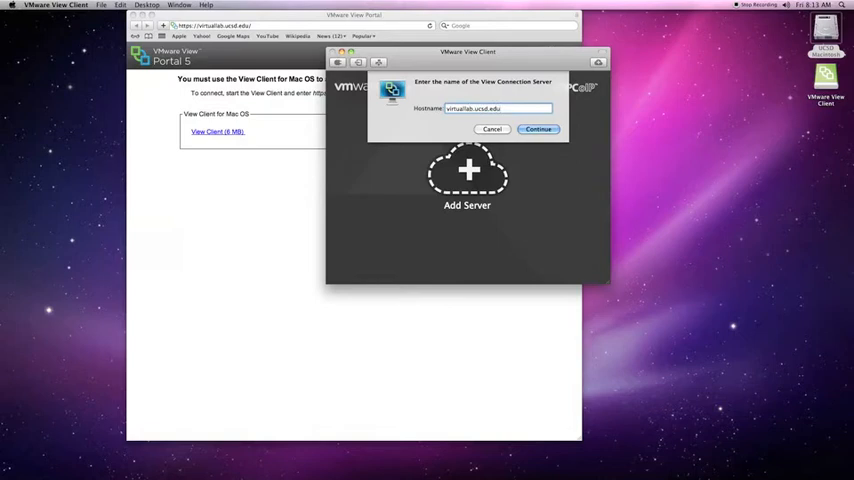
left_click(540, 128)
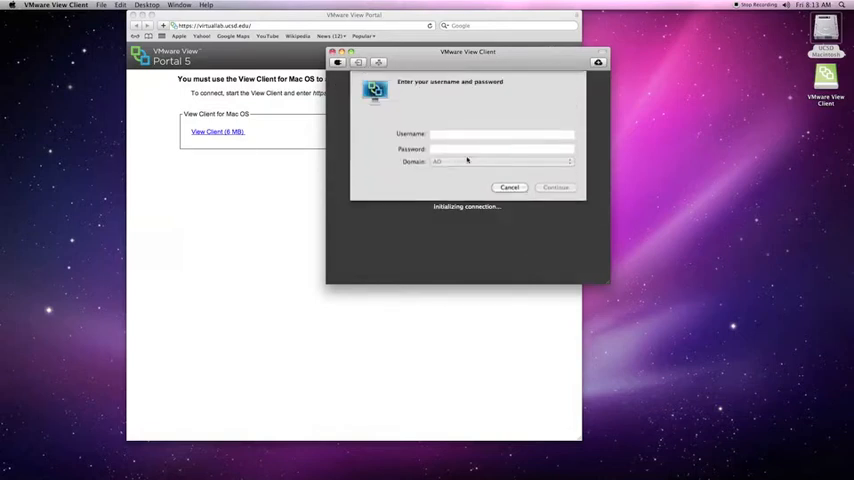
type("vmdemo")
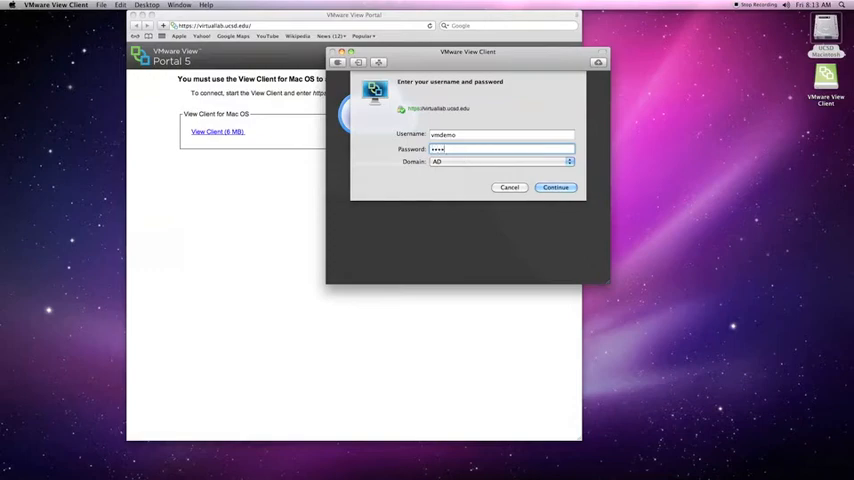
left_click(556, 188)
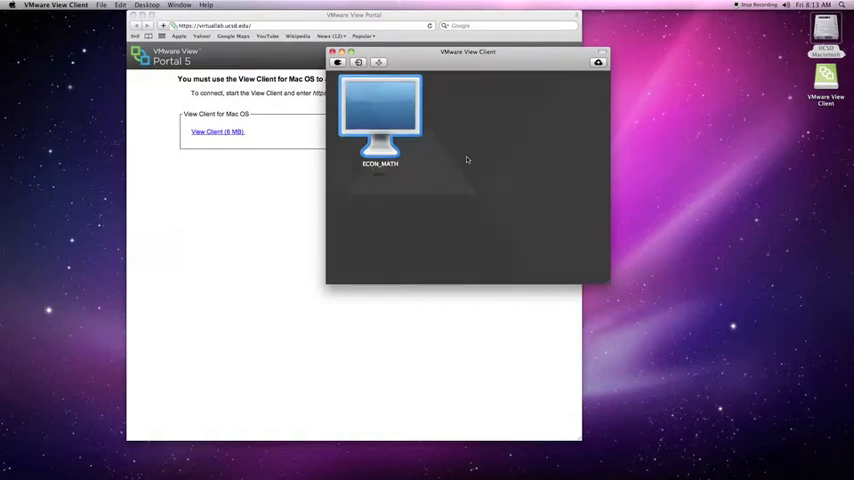
mouse_move(470, 208)
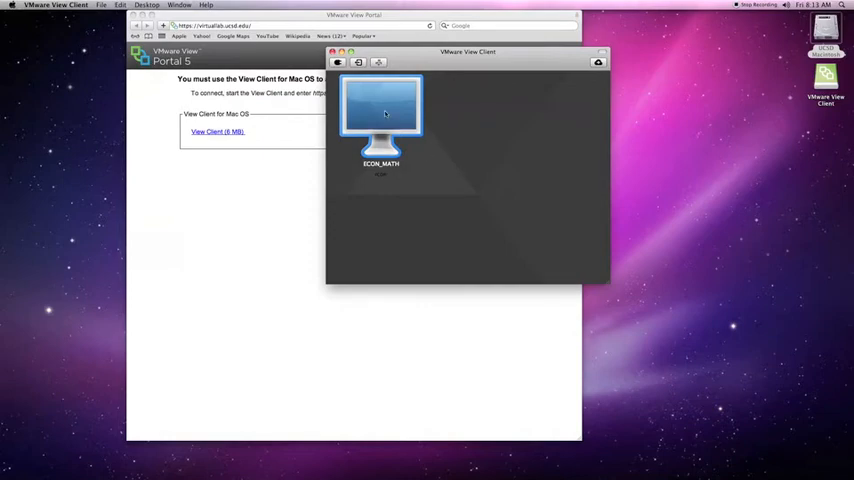
Launch the listed virtual desktop so the Windows 7 session starts loading.
double_click(380, 108)
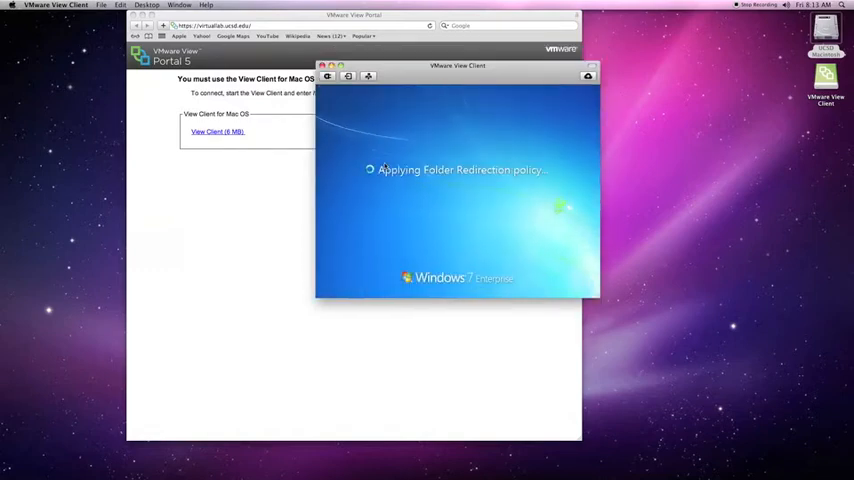
Use Window > Zoom to make the Windows 7 desktop fill the screen.
left_click(180, 6)
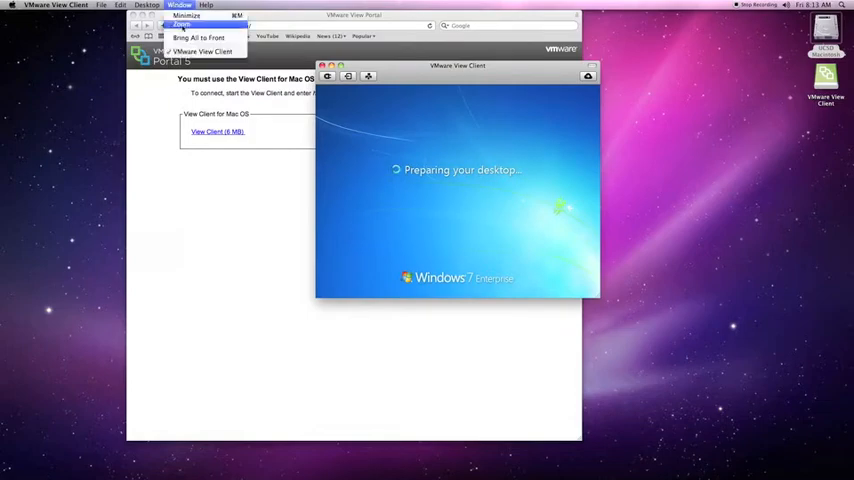
left_click(186, 28)
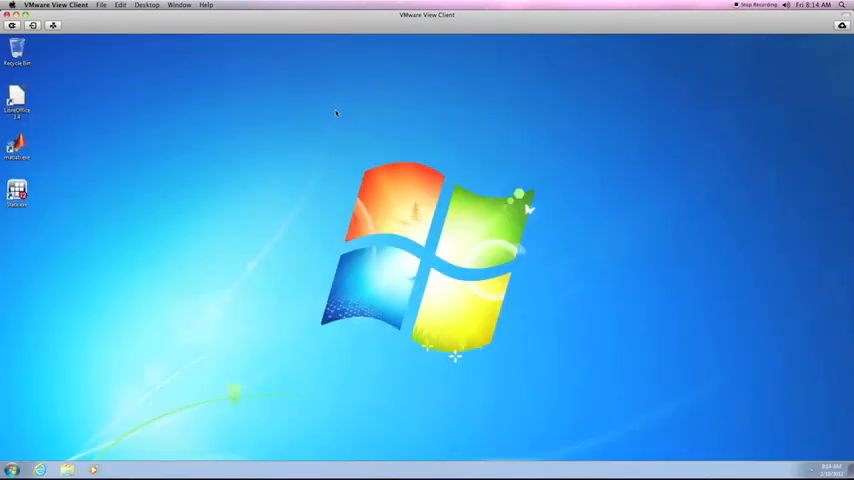
mouse_move(298, 284)
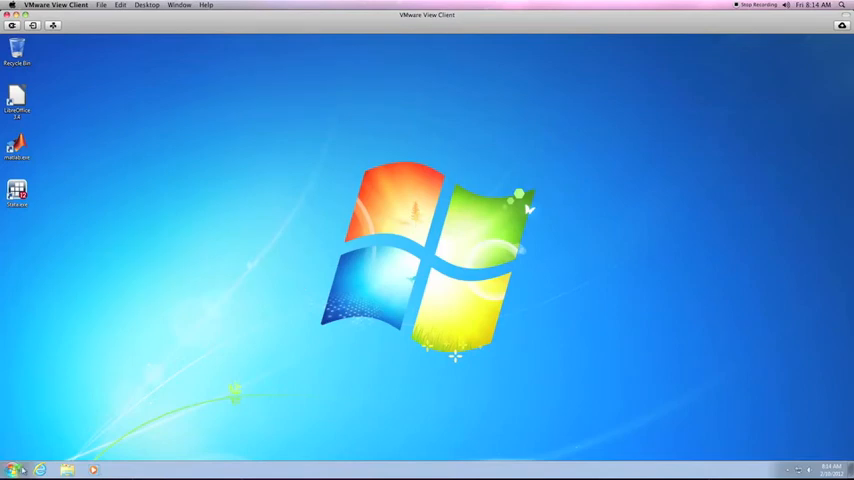
left_click(10, 468)
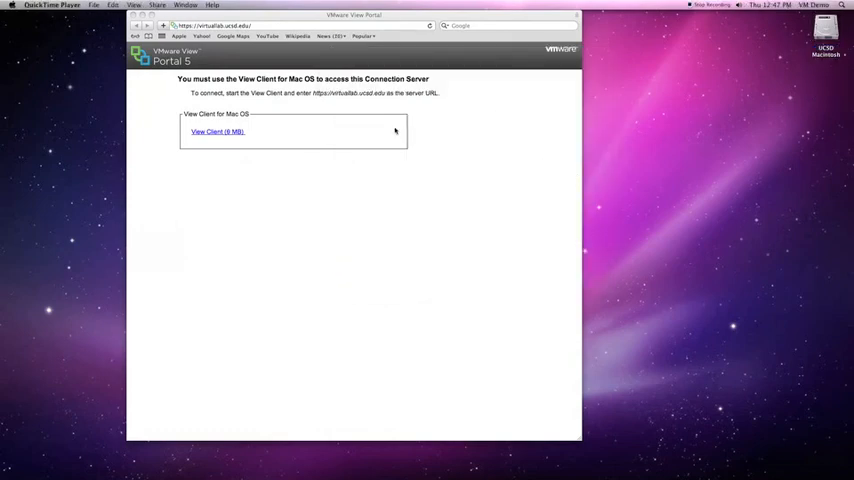
Relaunch VMware View Client via Go > Applications, showing the saved virtuallab.ucsd.edu server.
left_click(124, 8)
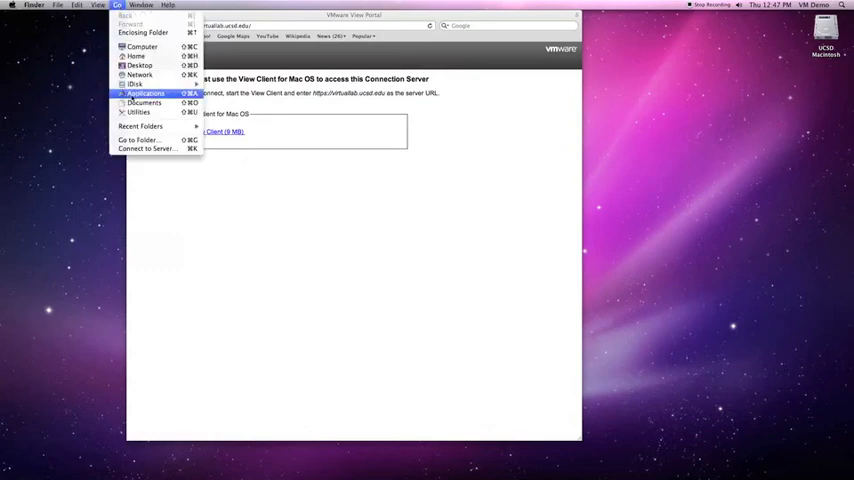
left_click(148, 94)
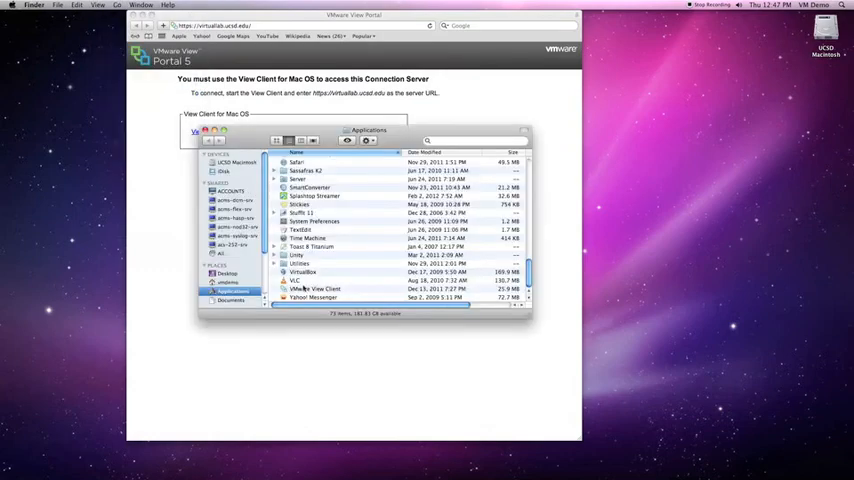
double_click(316, 288)
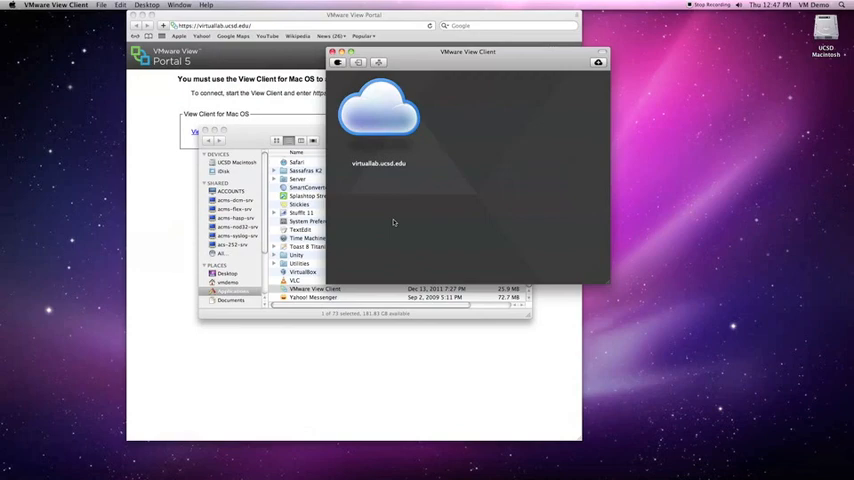